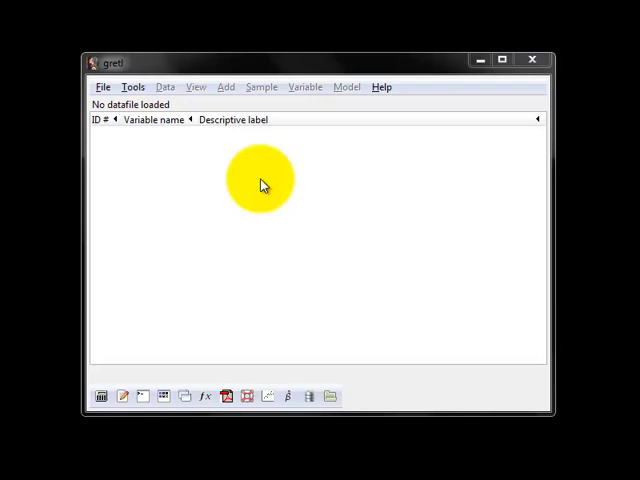
pyautogui.moveTo(103, 87)
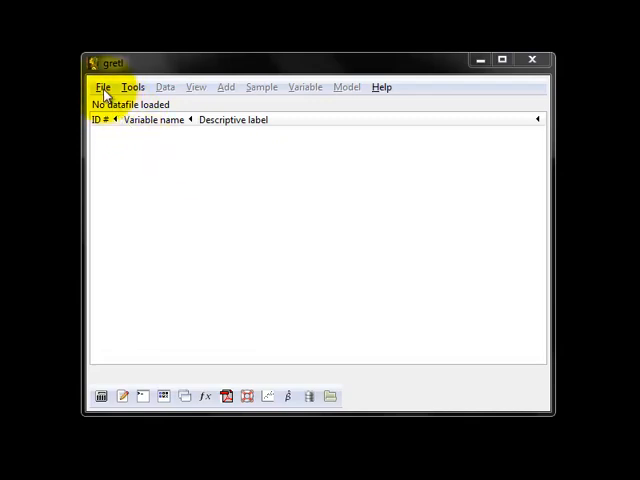
# Step: Choose File > Open data > Import > Excel to bring up the import file chooser
pyautogui.click(103, 87)
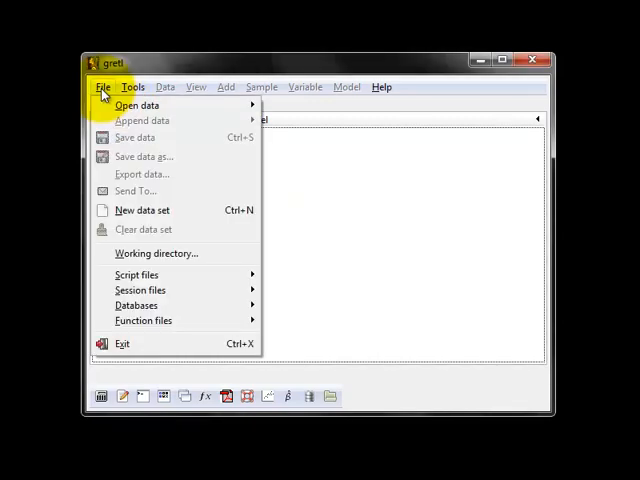
pyautogui.moveTo(190, 195)
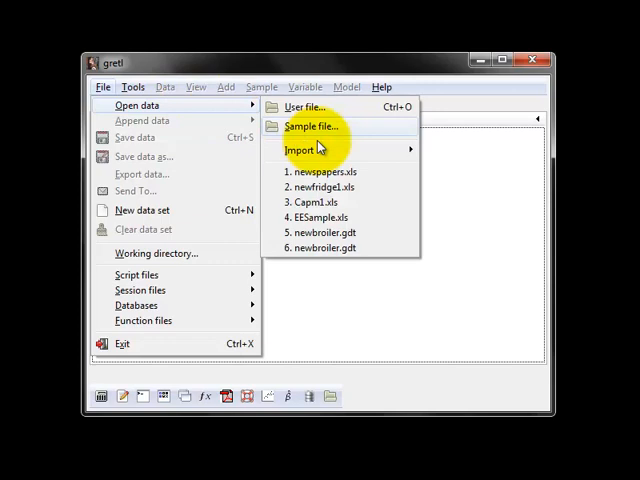
pyautogui.click(305, 150)
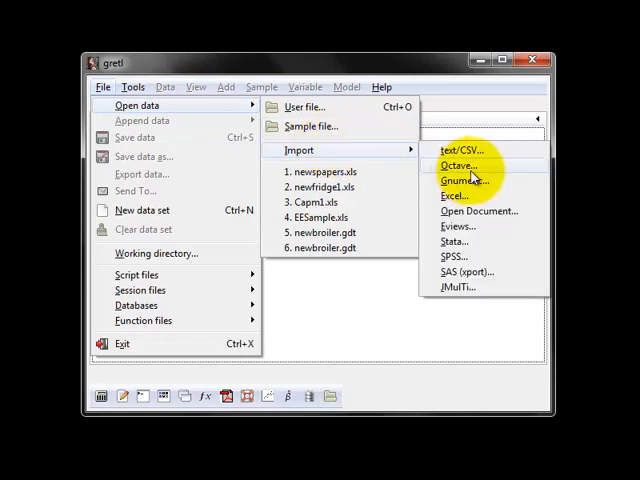
pyautogui.moveTo(460, 150)
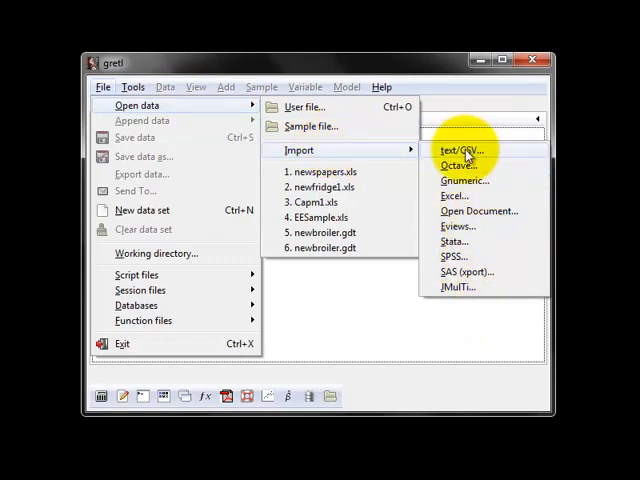
pyautogui.moveTo(465, 245)
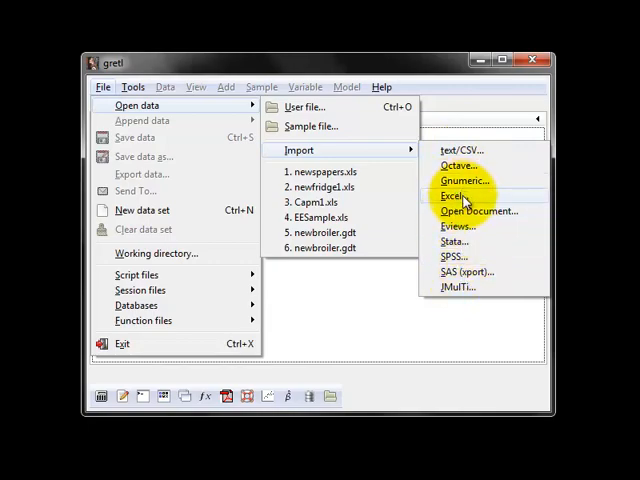
pyautogui.click(455, 195)
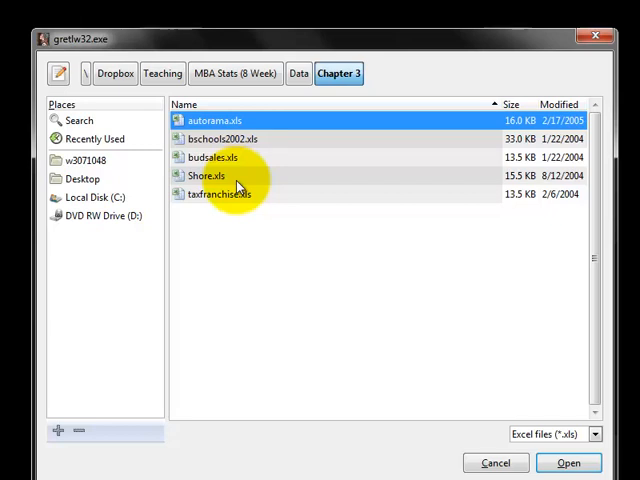
# Step: Select Shore.xls in the Chapter 3 folder and open it for import
pyautogui.click(205, 175)
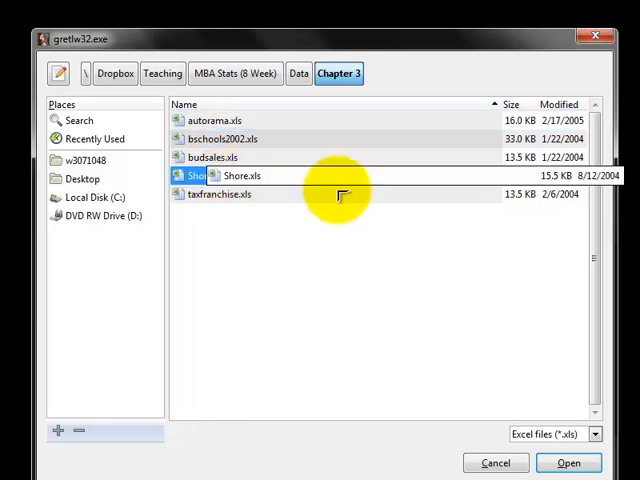
pyautogui.click(205, 175)
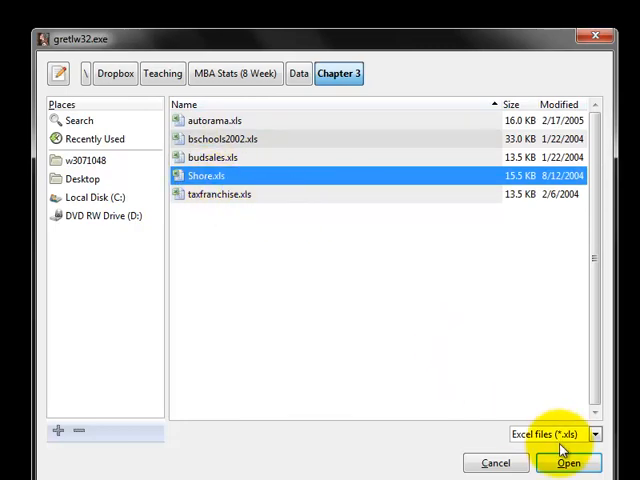
pyautogui.click(568, 462)
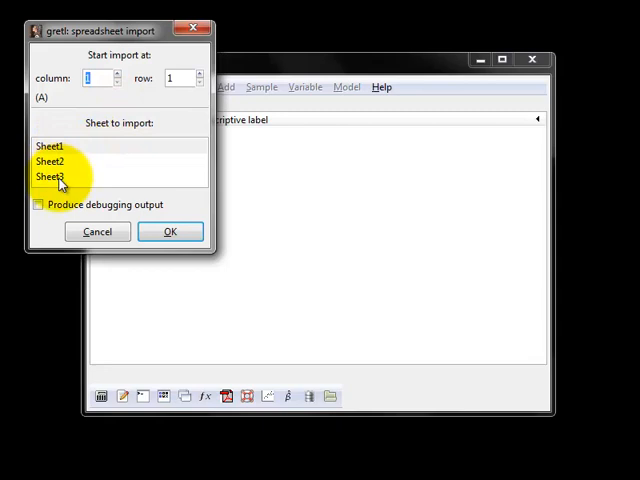
# Step: Import Sheet1 of Shore.xls starting at column 1, row 1
pyautogui.click(48, 145)
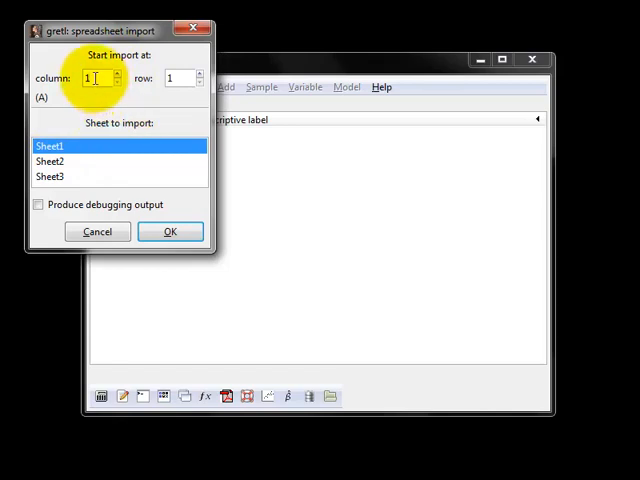
pyautogui.click(182, 78)
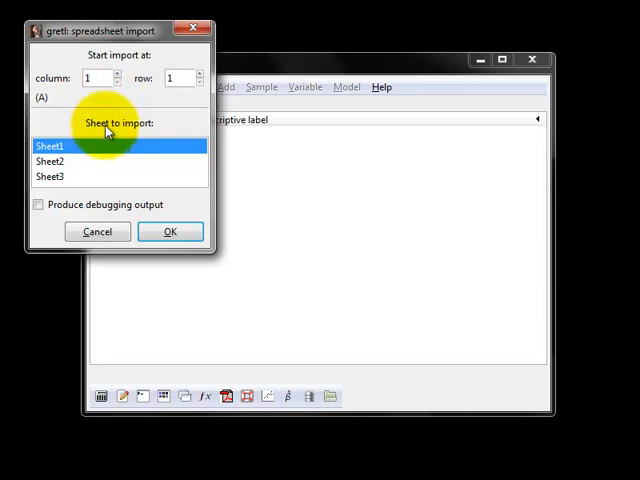
pyautogui.moveTo(145, 90)
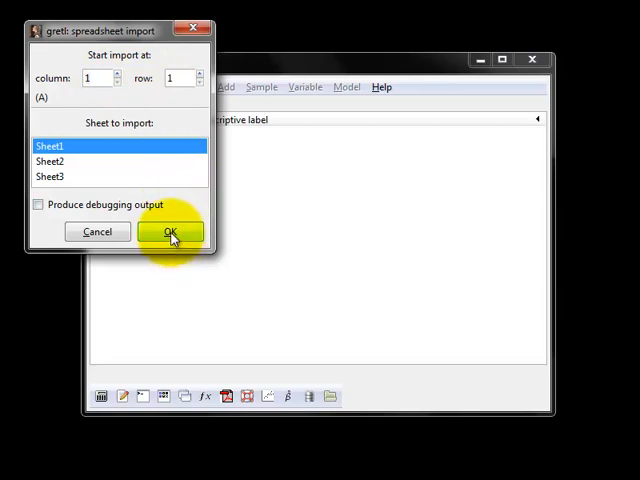
pyautogui.click(170, 231)
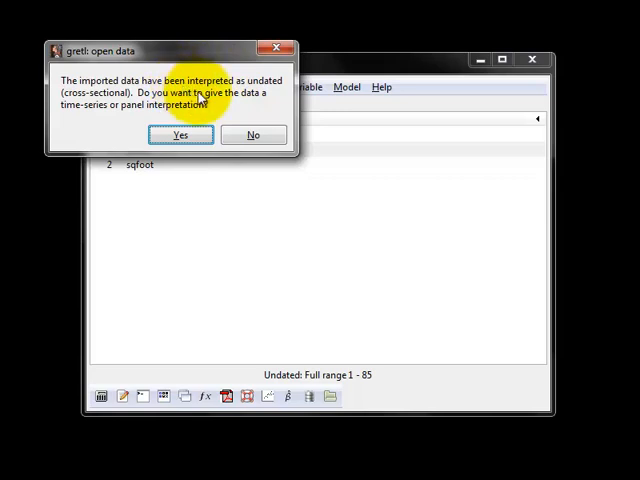
pyautogui.moveTo(205, 94)
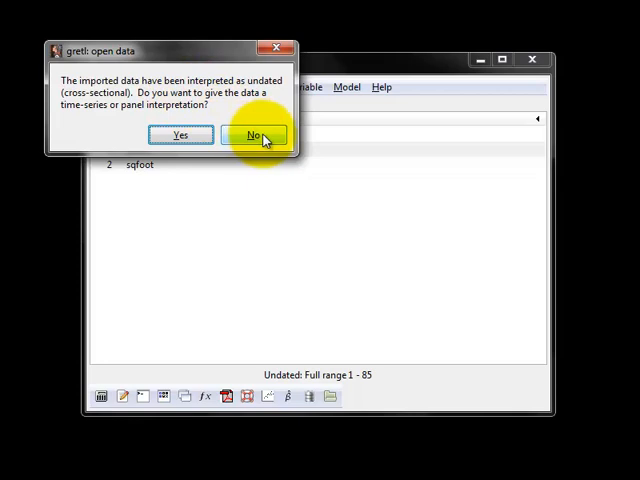
# Step: Decline the time-series prompt so the 85 observations stay undated cross-sectional data
pyautogui.click(255, 134)
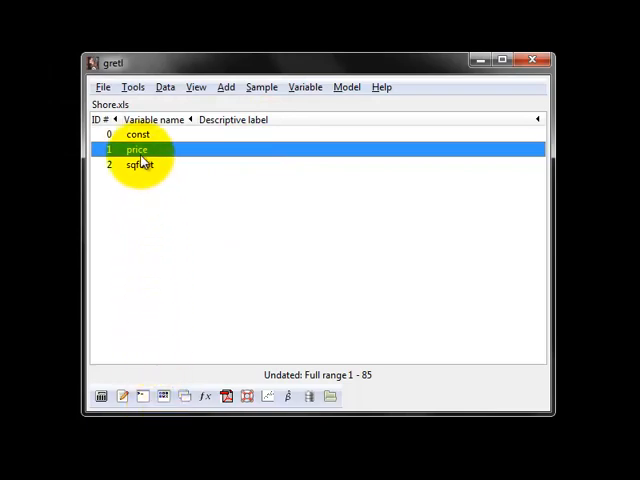
# Step: View the price and sqfoot data windows, leaving the price window open
pyautogui.doubleClick(137, 148)
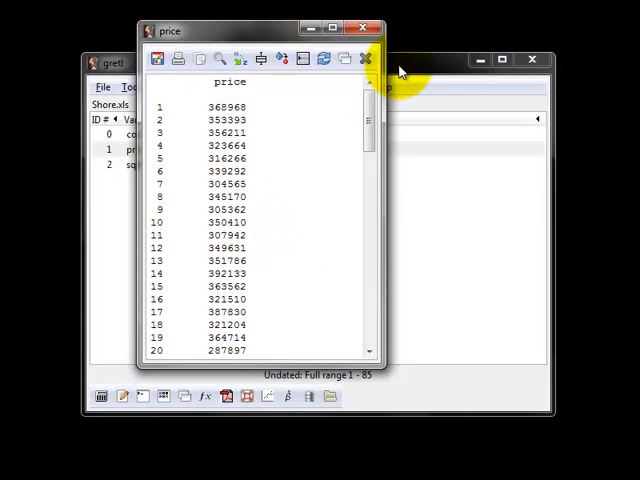
pyautogui.click(364, 30)
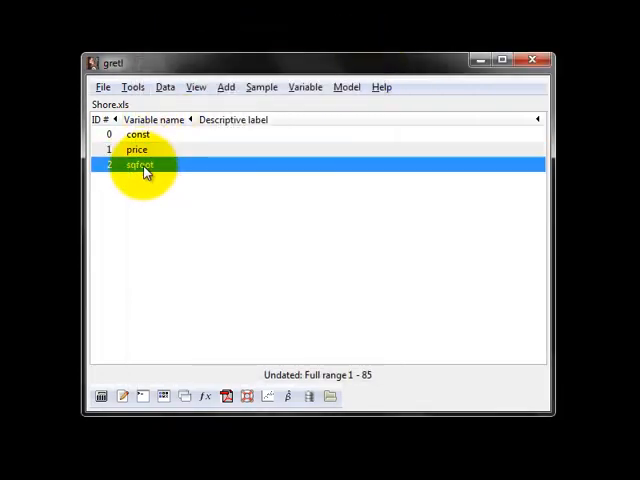
pyautogui.doubleClick(140, 164)
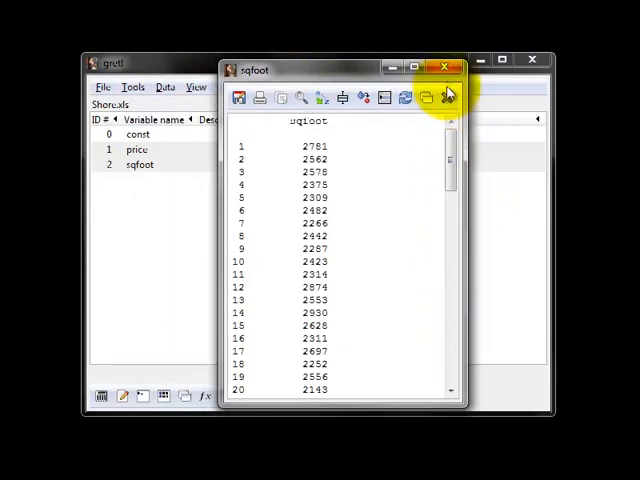
pyautogui.click(444, 67)
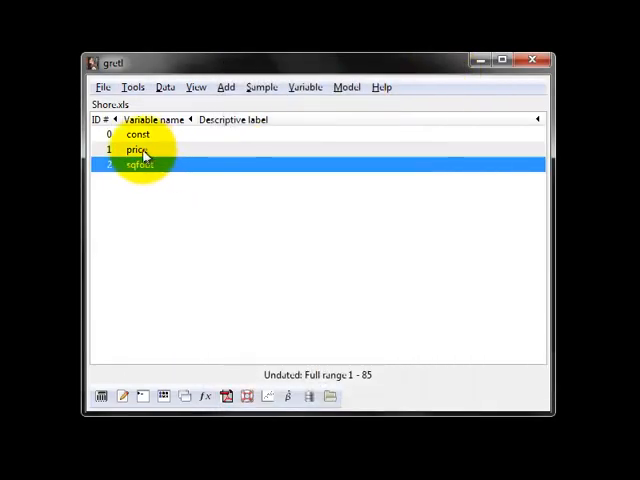
pyautogui.doubleClick(132, 151)
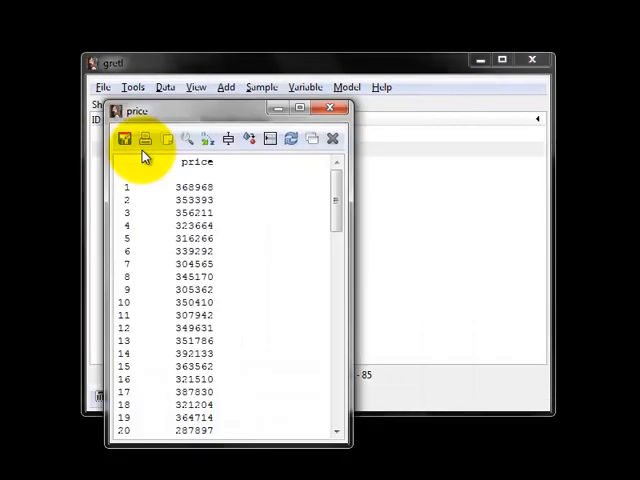